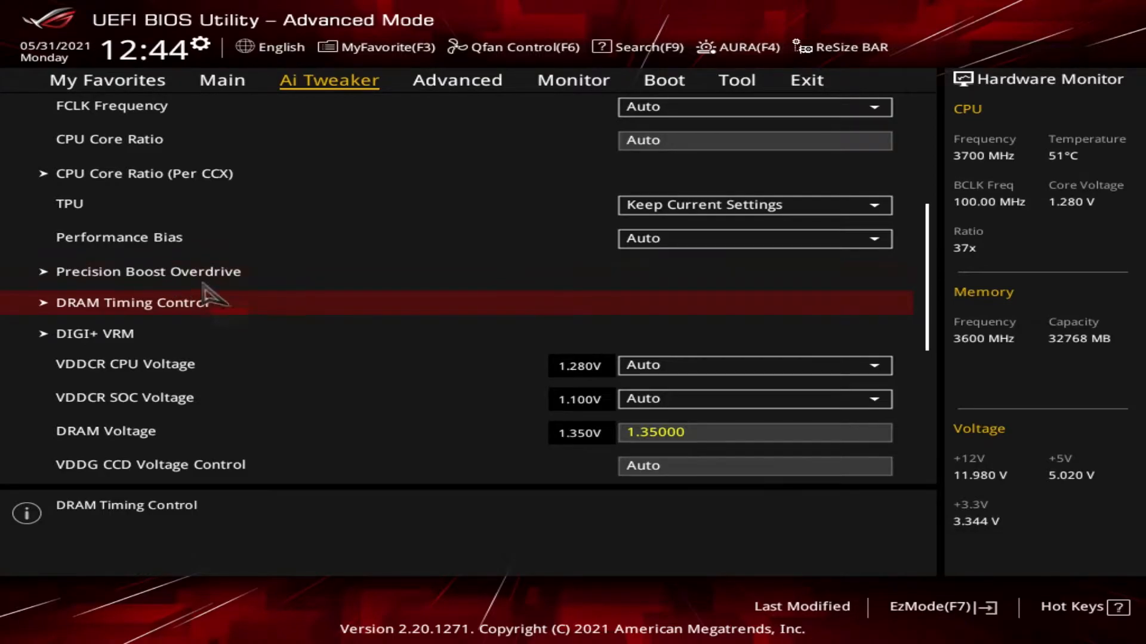
pyautogui.moveTo(161, 284)
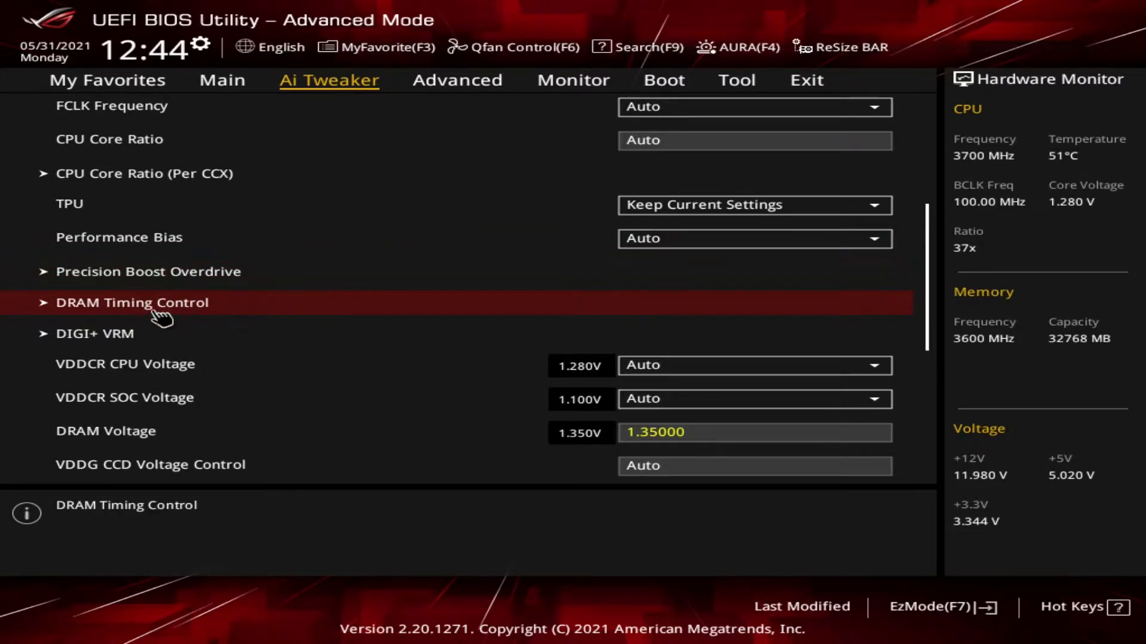
pyautogui.moveTo(189, 326)
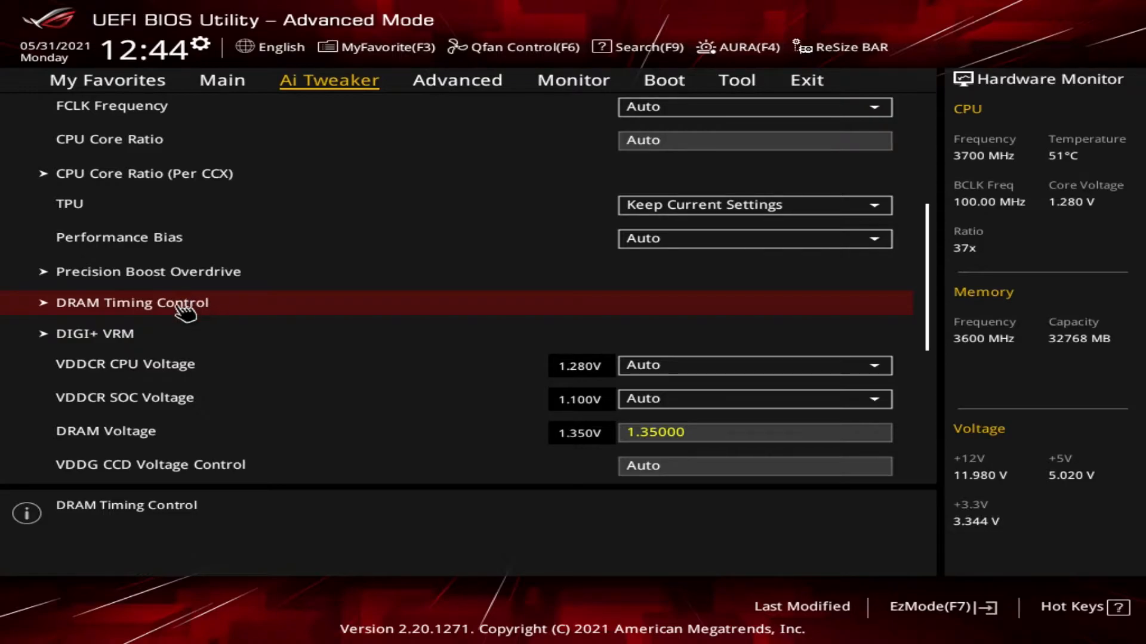
pyautogui.click(131, 303)
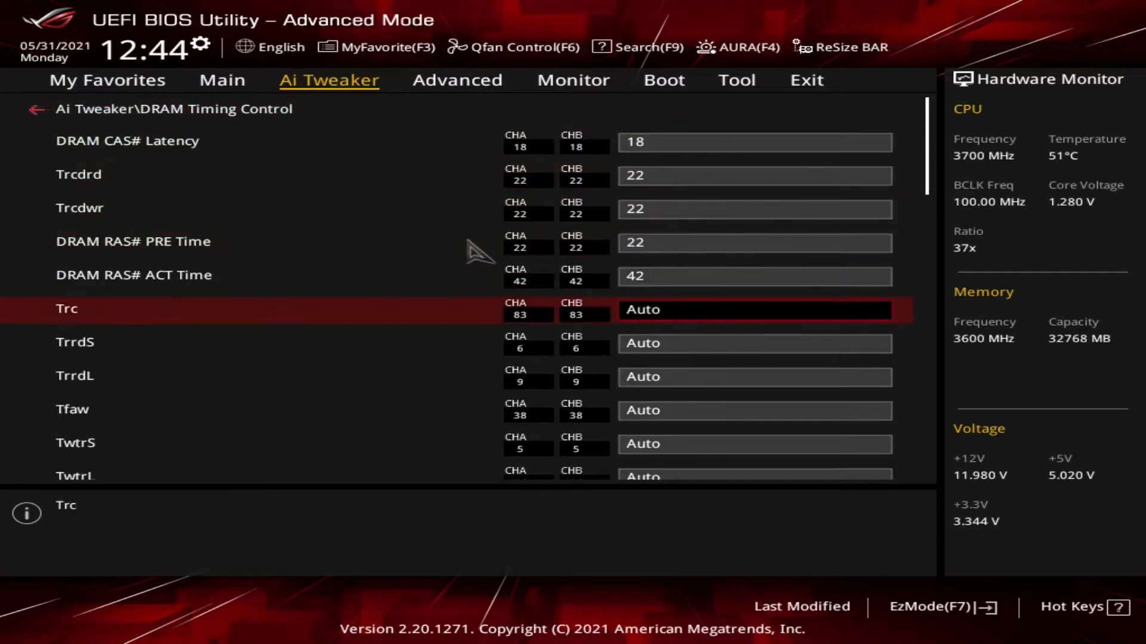
pyautogui.scroll(-3)
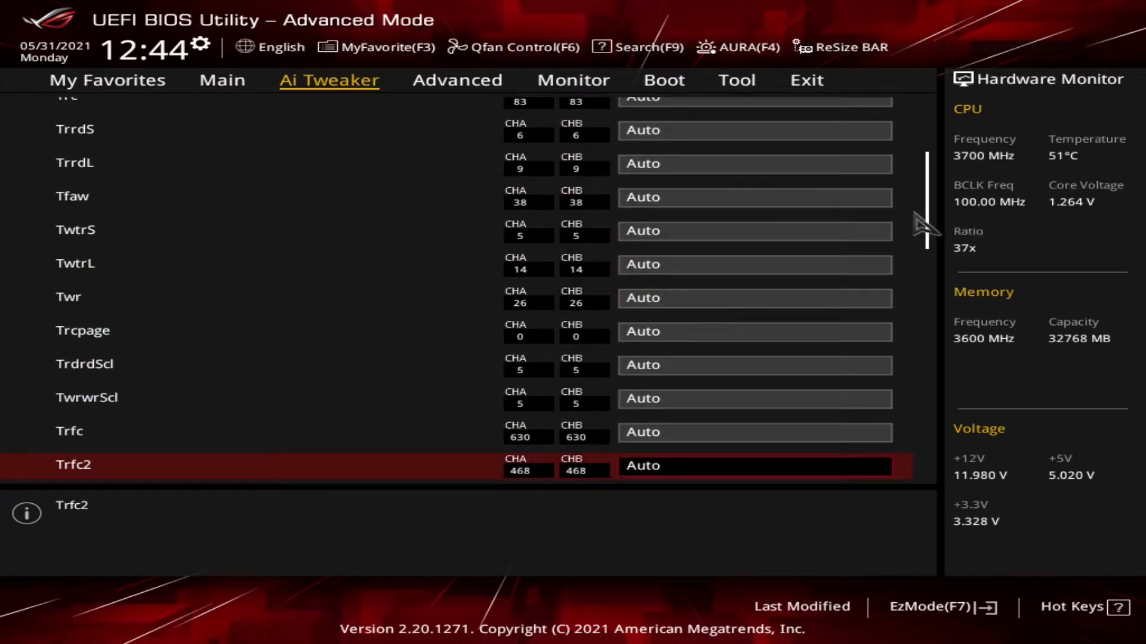
pyautogui.scroll(-3)
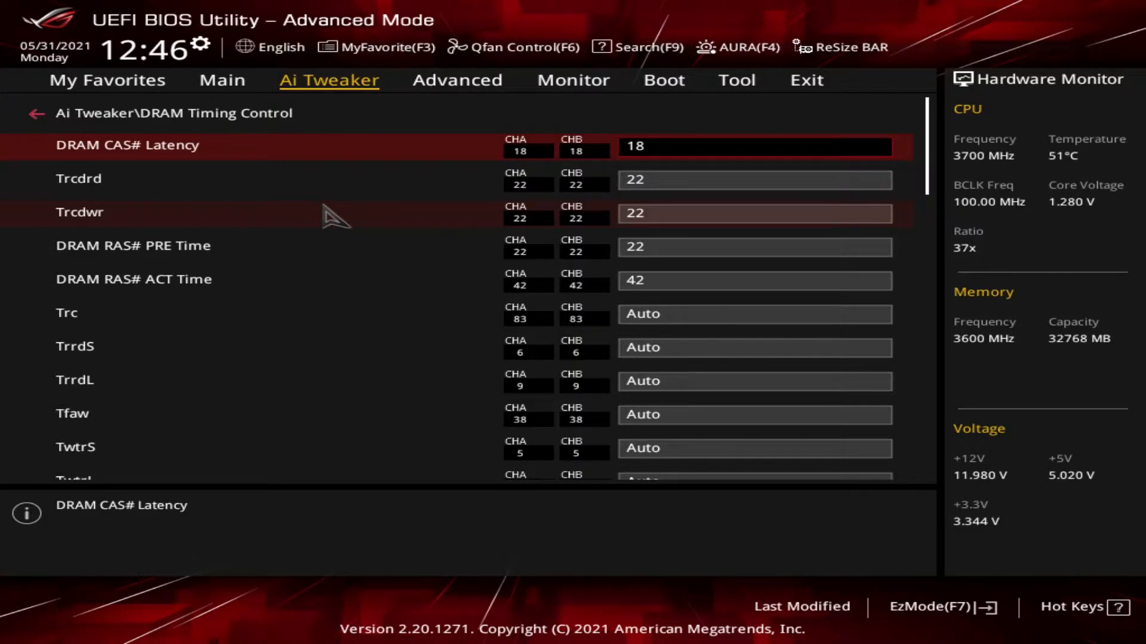
pyautogui.moveTo(114, 210)
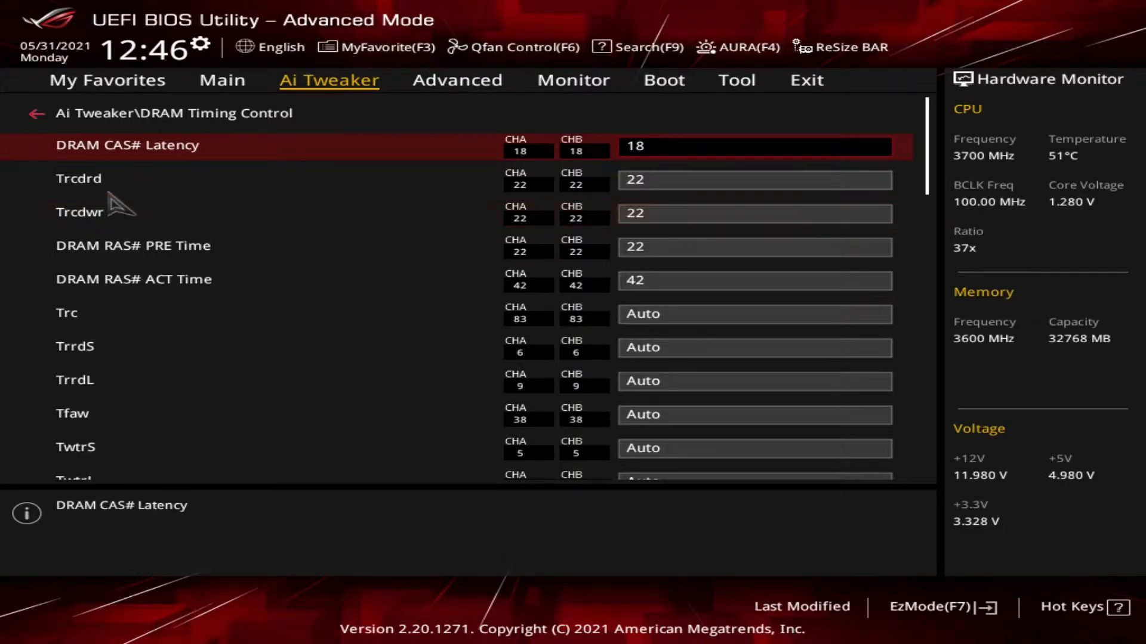
# - Move the highlight from DRAM CAS# Latency down to the Trcdrd timing
pyautogui.press('Down')
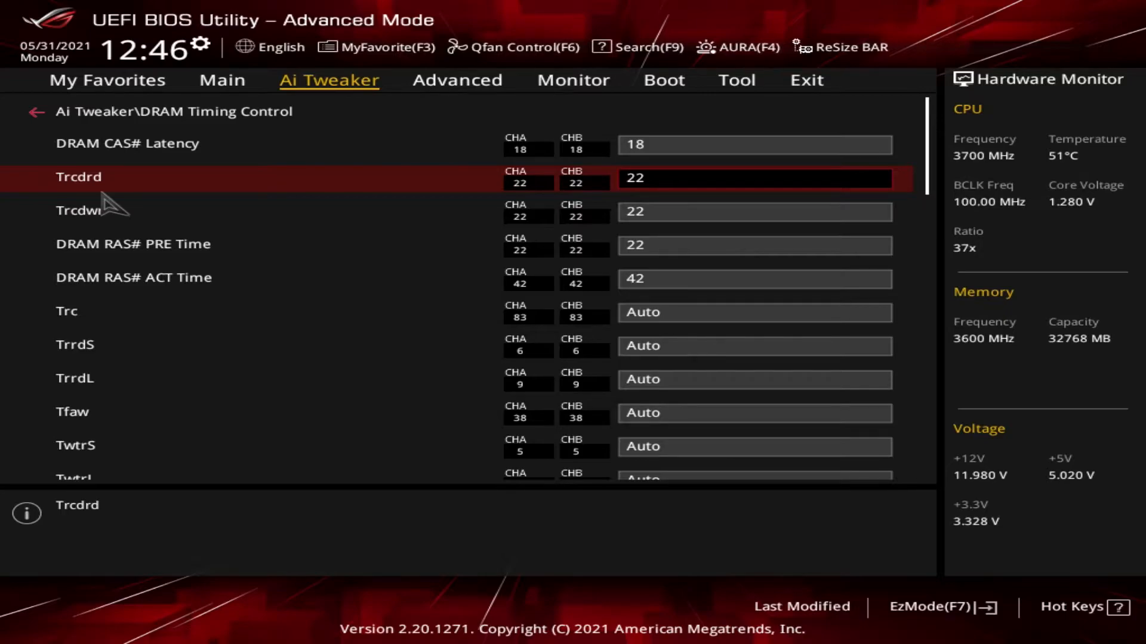
pyautogui.moveTo(62, 203)
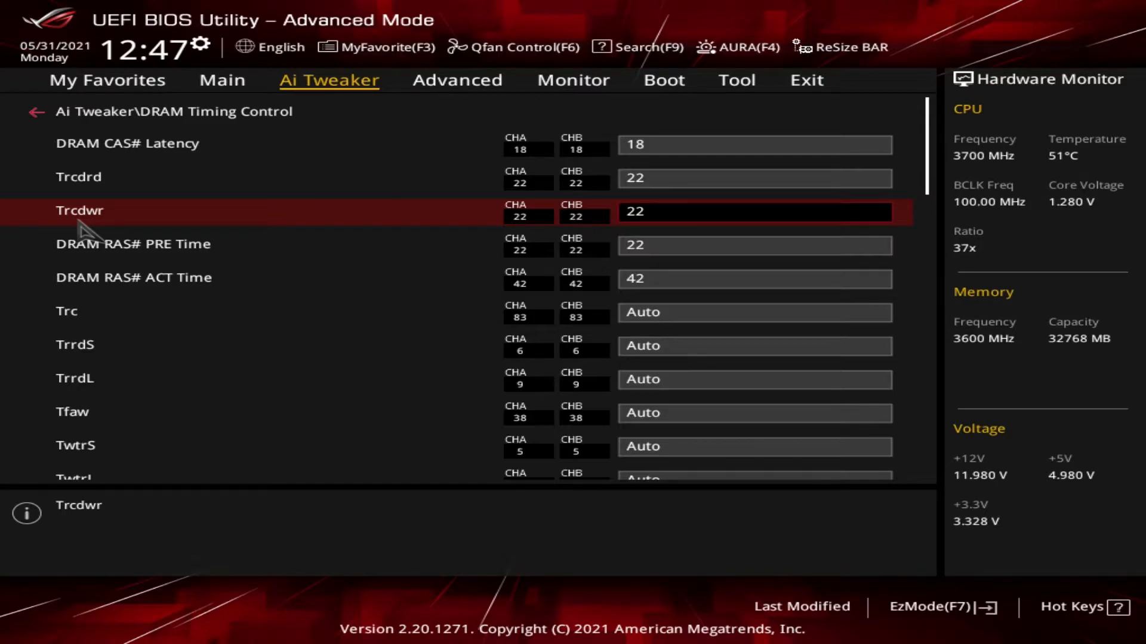
pyautogui.press('down')
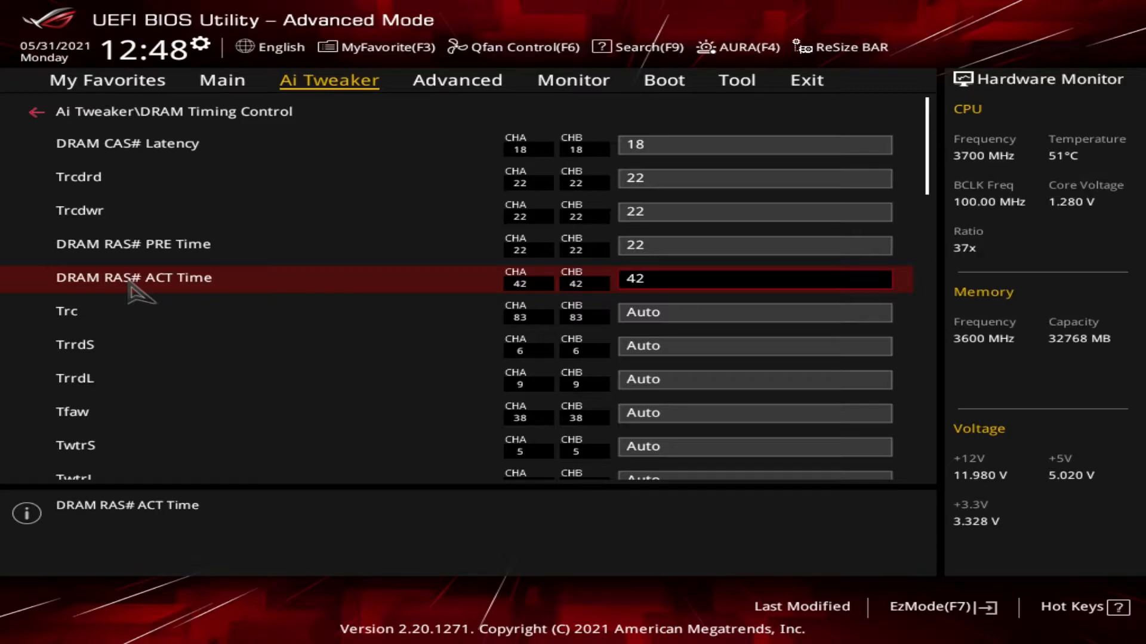
pyautogui.moveTo(119, 351)
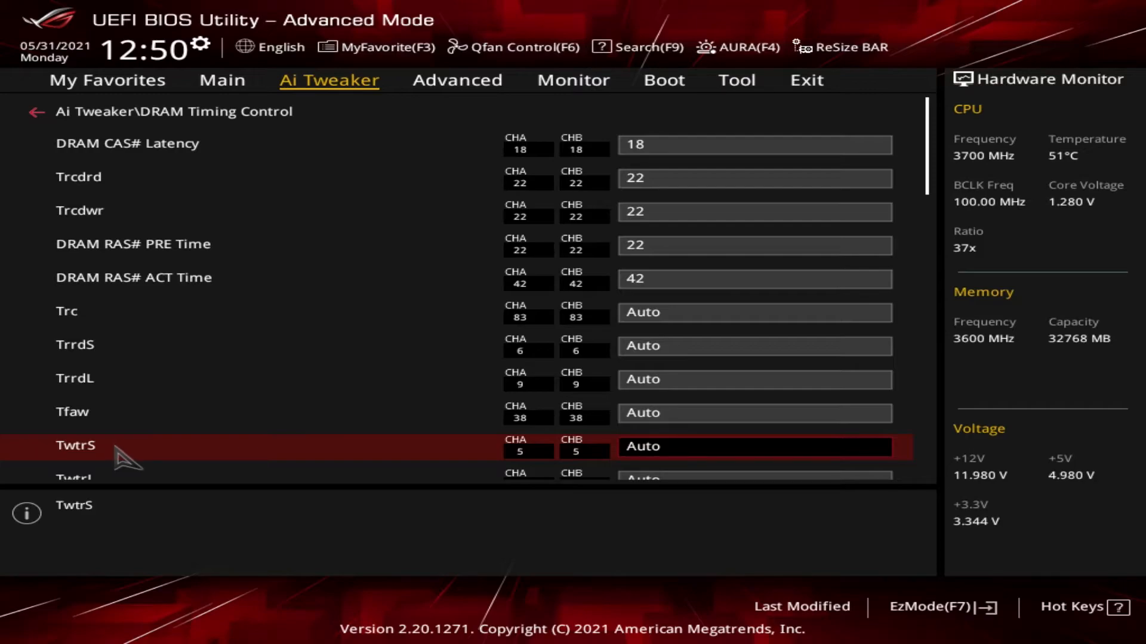
pyautogui.scroll(-3)
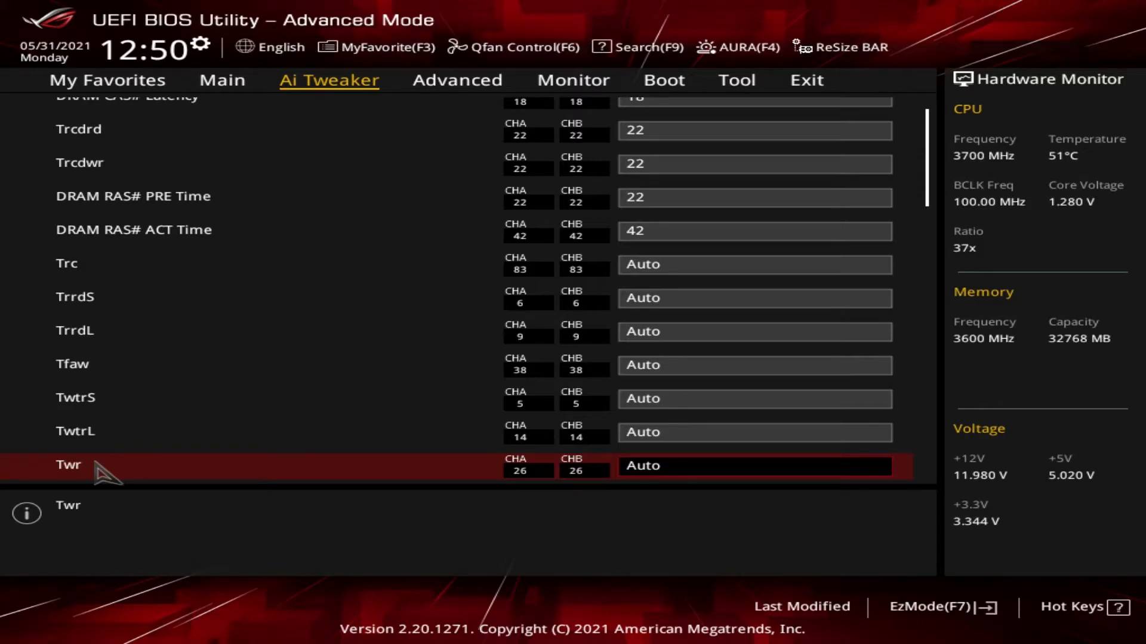
# - Walk the highlight down past Trcpage and TrdrdScl to TwrwrScl, all left on Auto
pyautogui.scroll(-3)
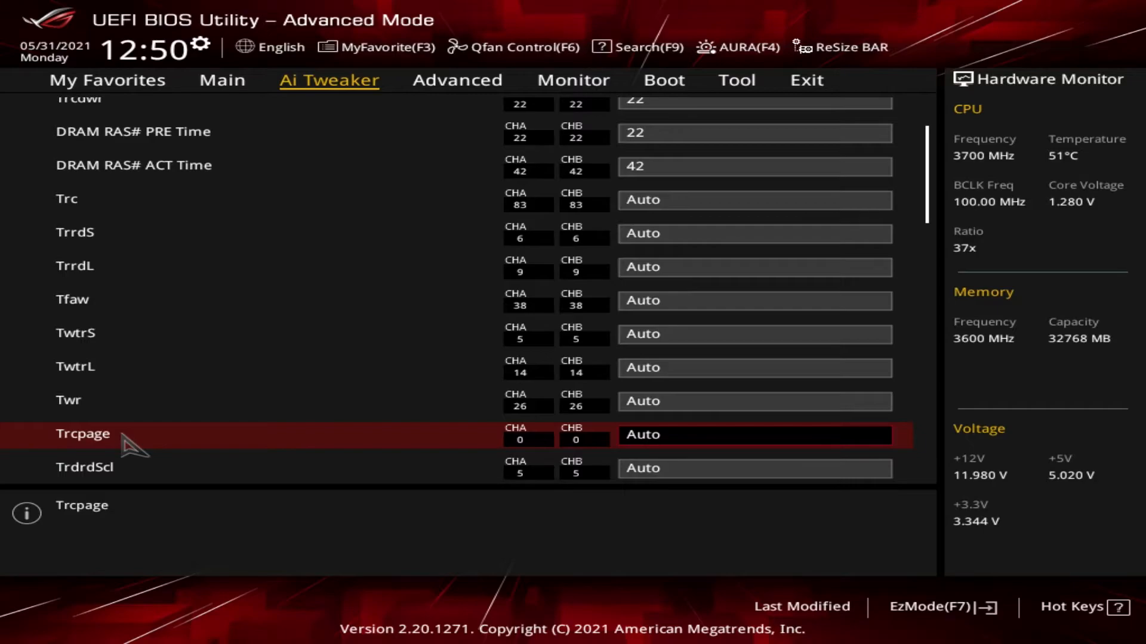
pyautogui.press('Down')
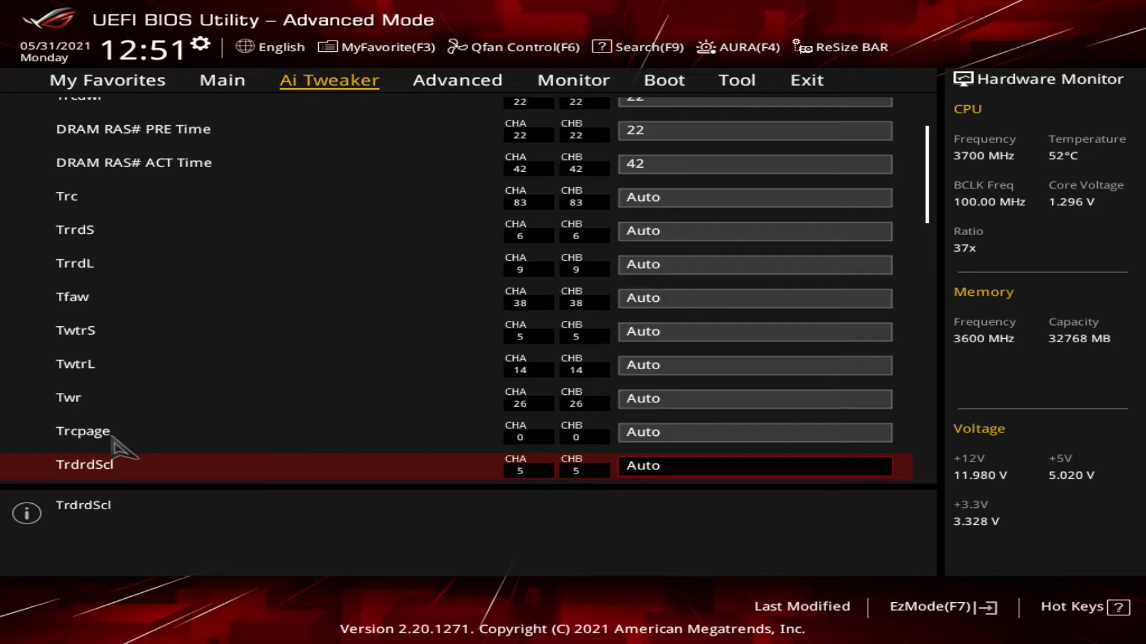
pyautogui.scroll(-3)
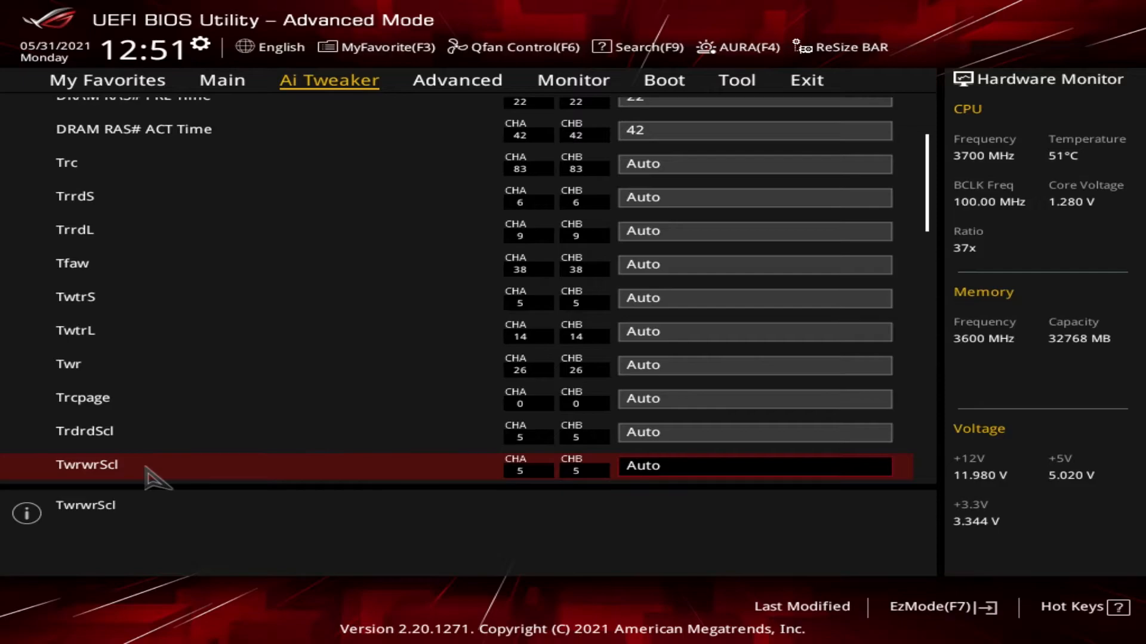
# - Scroll past Trfc2, Trfc4 and Tcwl until Trtp (Auto, 14) is highlighted
pyautogui.scroll(-3)
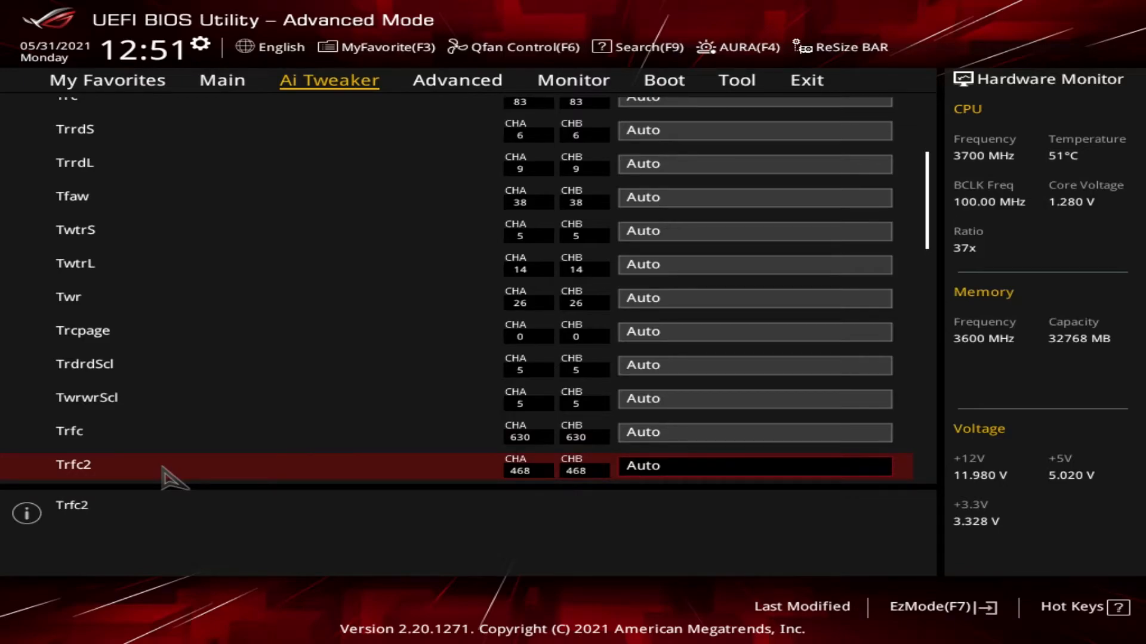
pyautogui.scroll(-3)
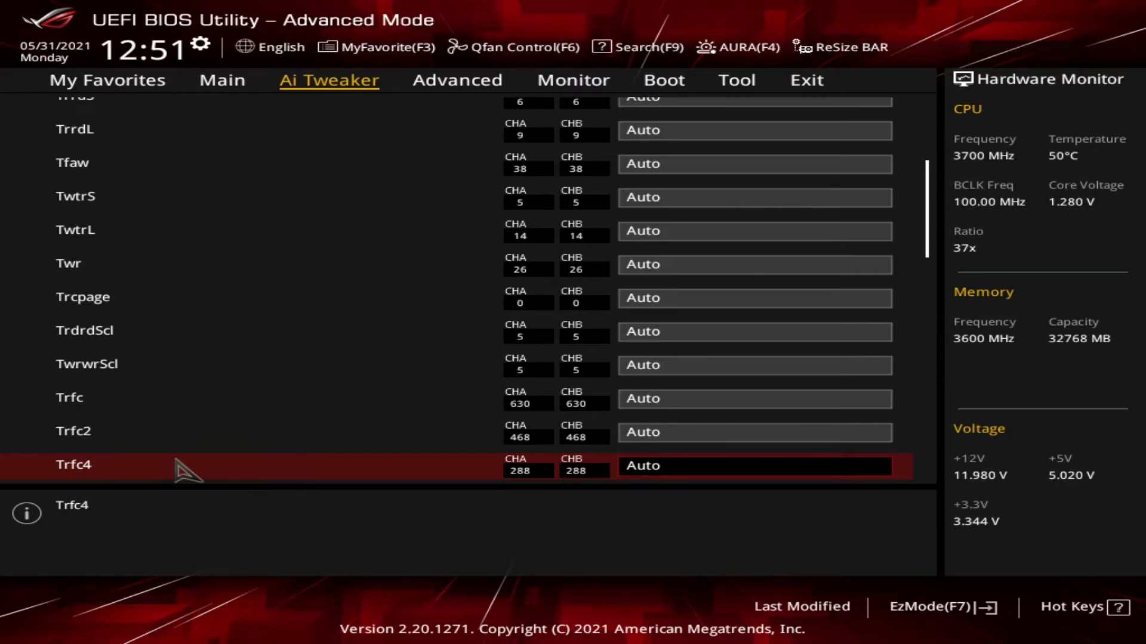
pyautogui.scroll(-3)
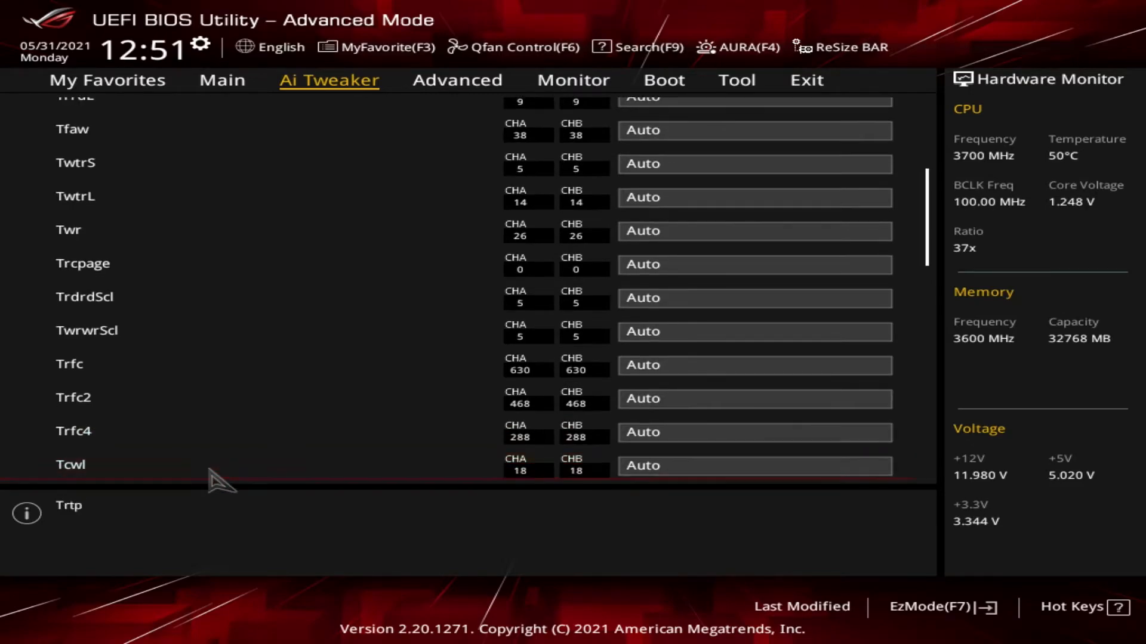
# - Scroll so Trdwr, Twrrd, TwrwrSc and TwrwrSd appear below the highlighted Trtp
pyautogui.scroll(-3)
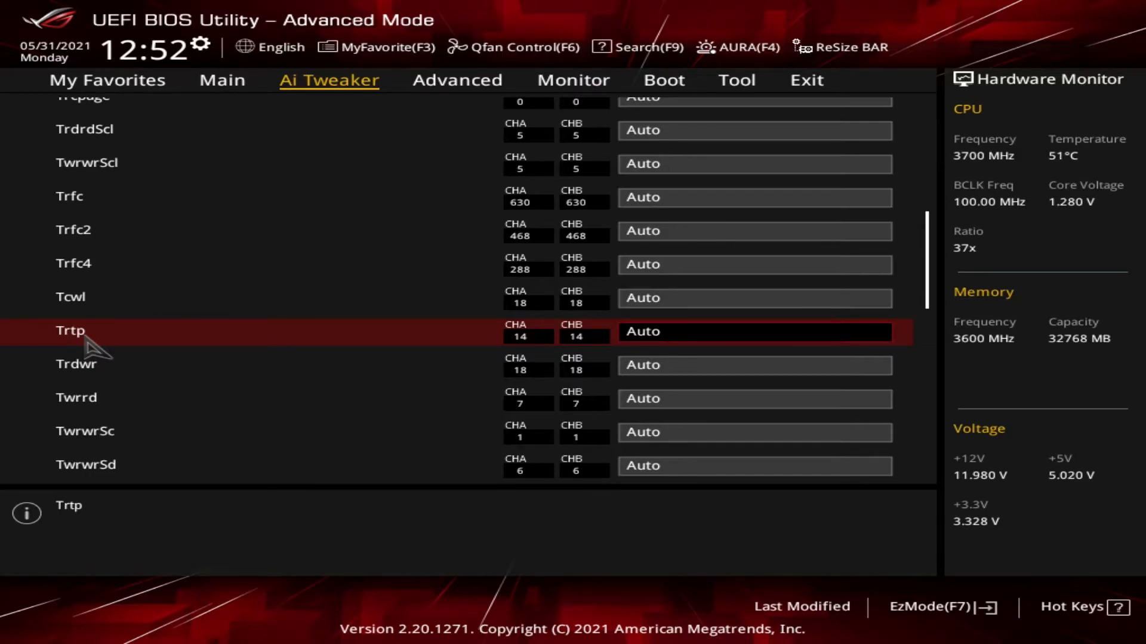
pyautogui.moveTo(110, 391)
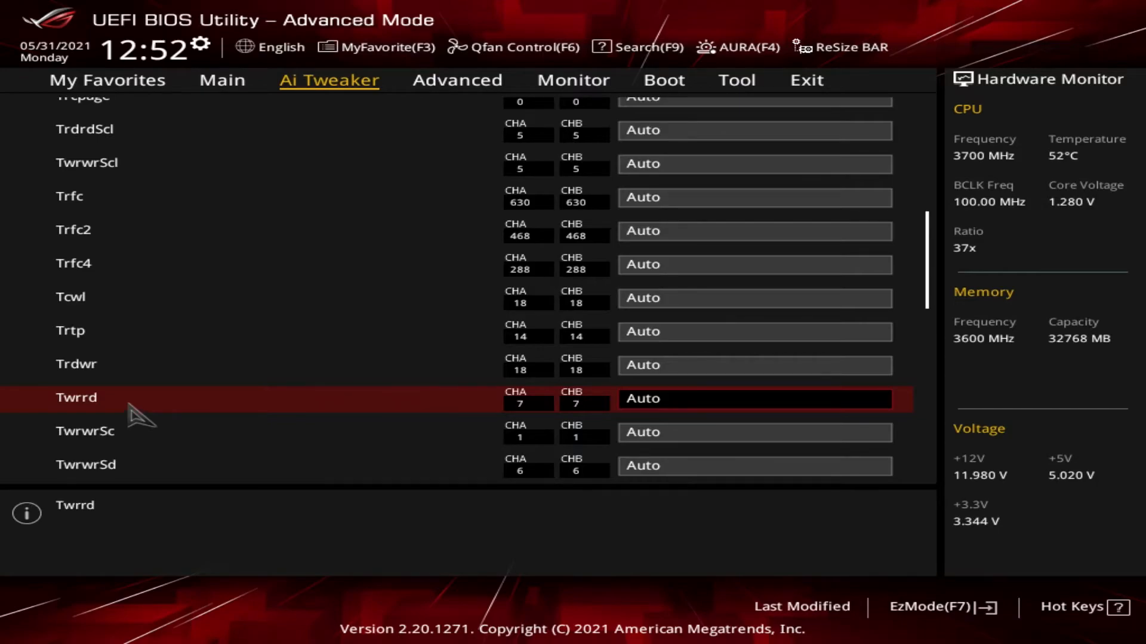
# - Scroll down through TwrwrDd to TwrwrSd (Auto, 6), revealing TrdrdSc and TrdrdSd below
pyautogui.scroll(-3)
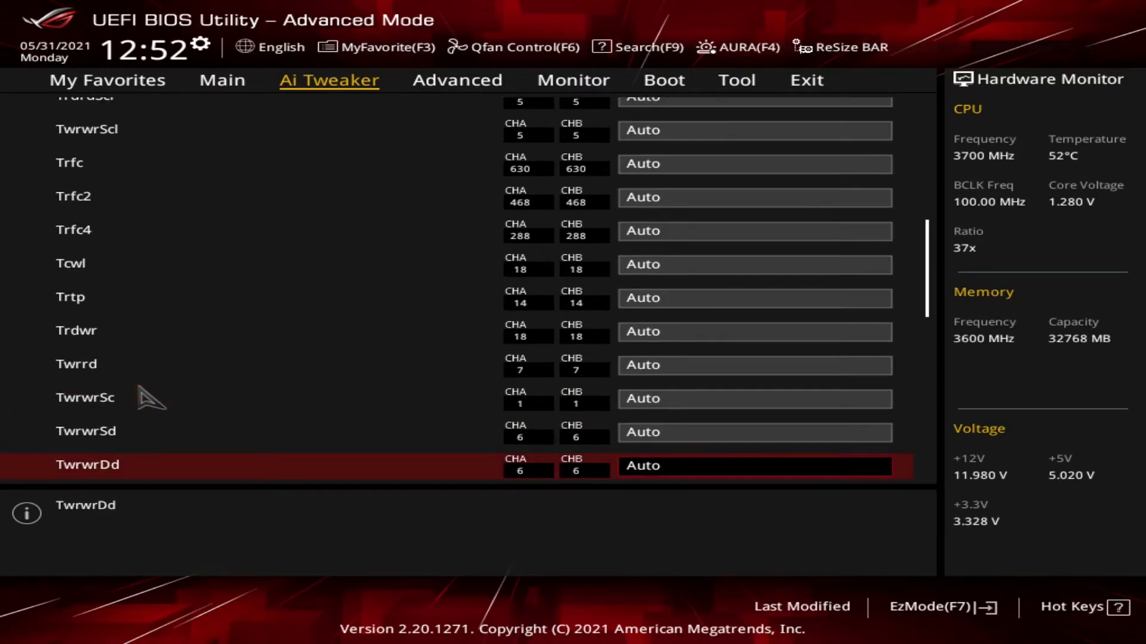
pyautogui.scroll(-3)
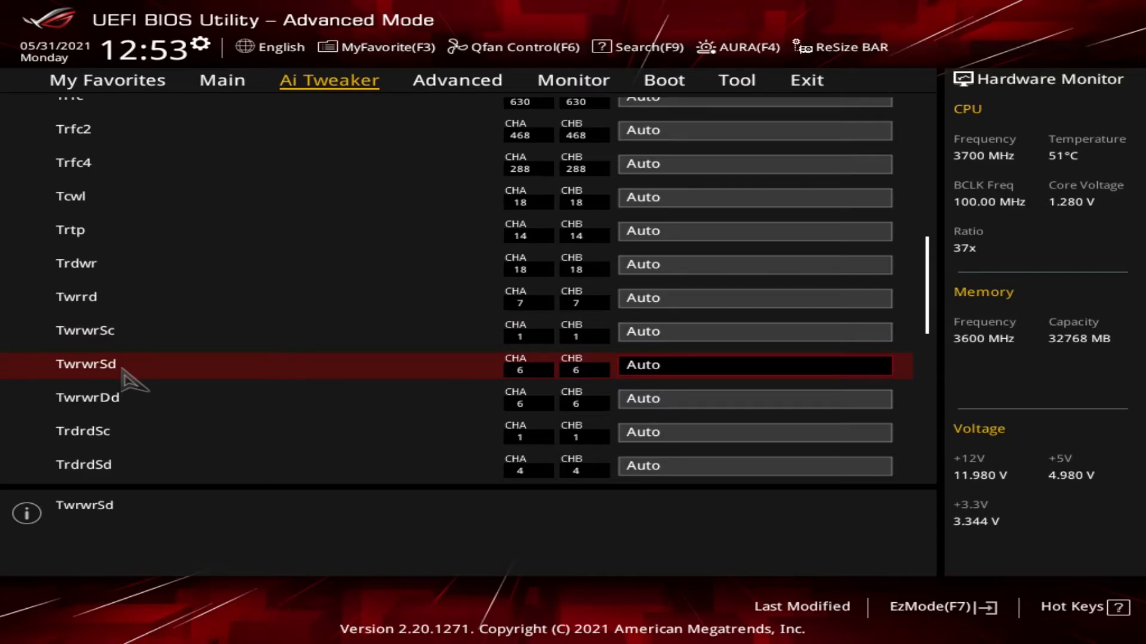
pyautogui.moveTo(84, 421)
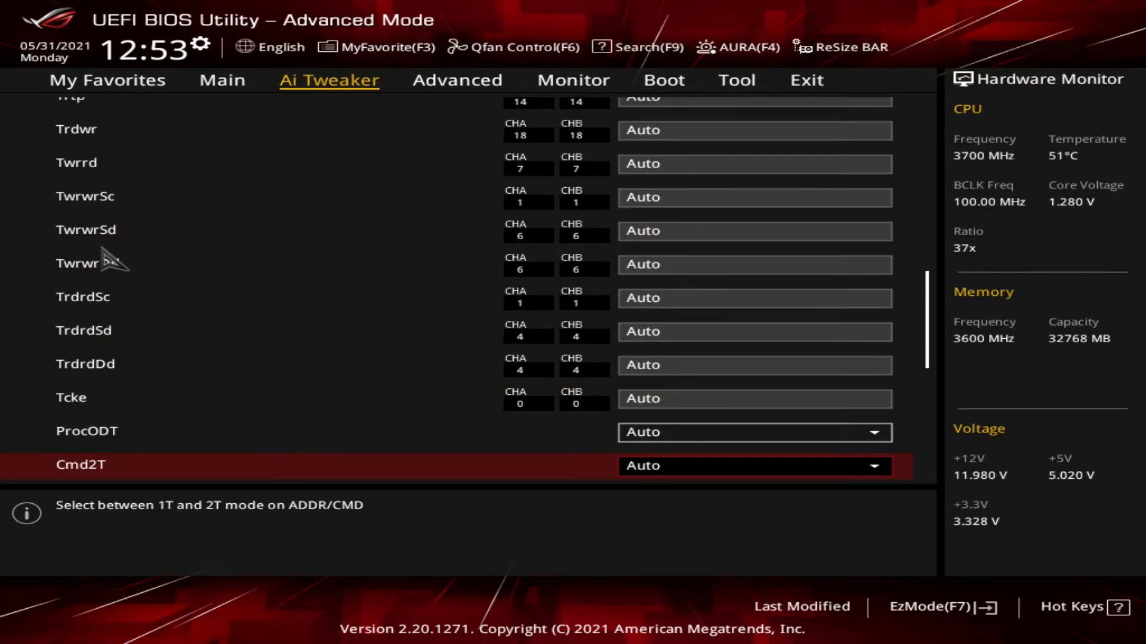
# - Select the TrdrdSc timing entry, still Auto at 1
pyautogui.click(83, 297)
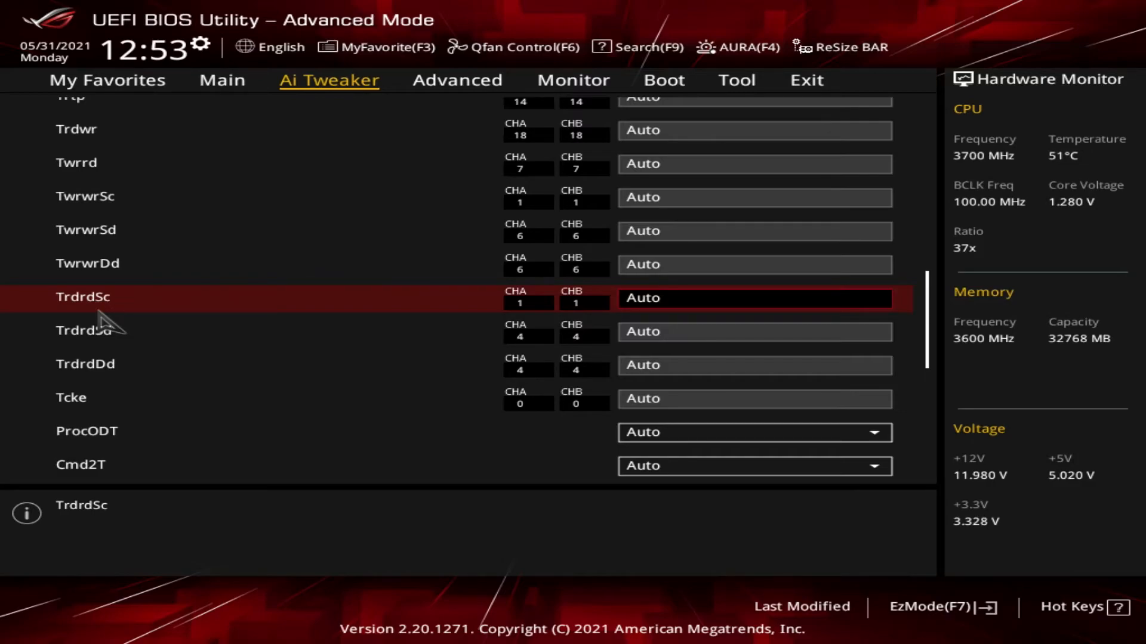
pyautogui.moveTo(62, 301)
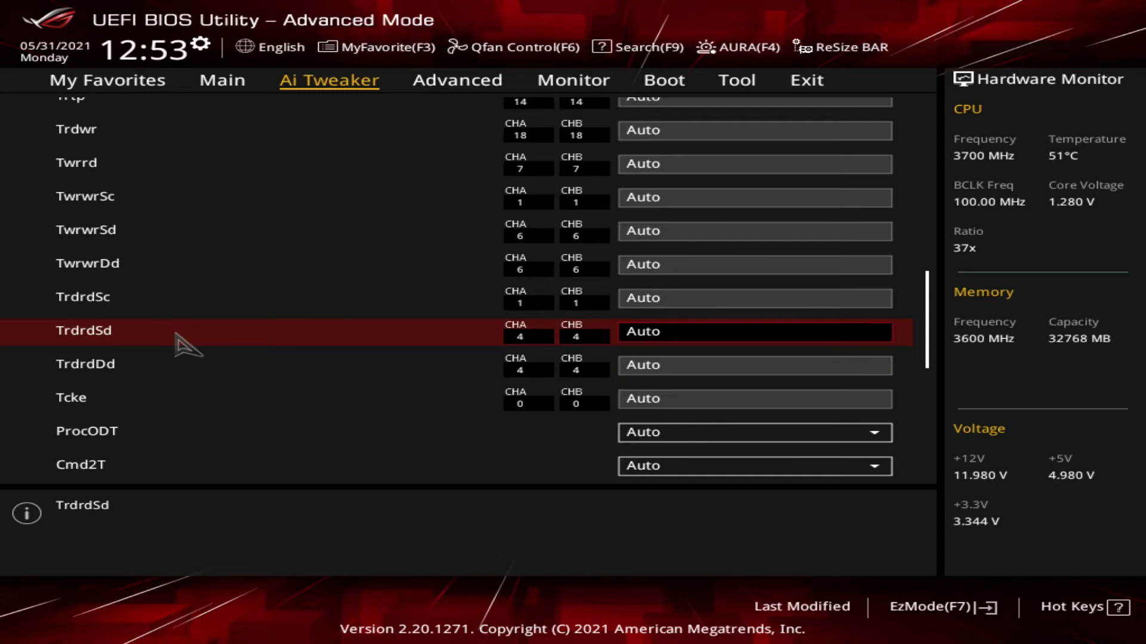
pyautogui.moveTo(107, 392)
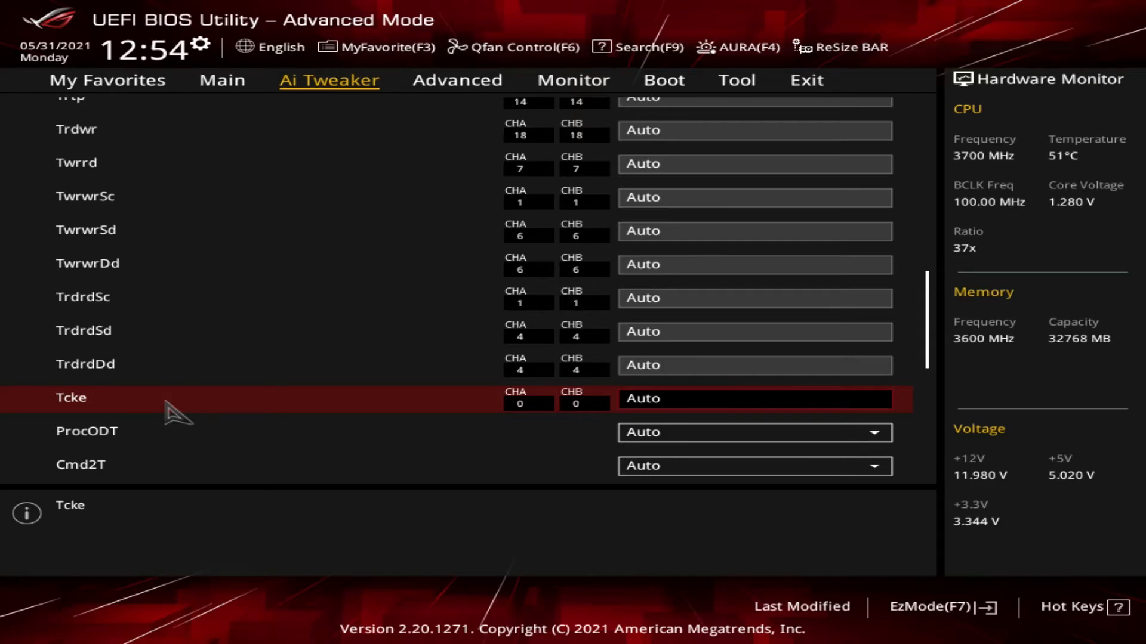
pyautogui.moveTo(184, 458)
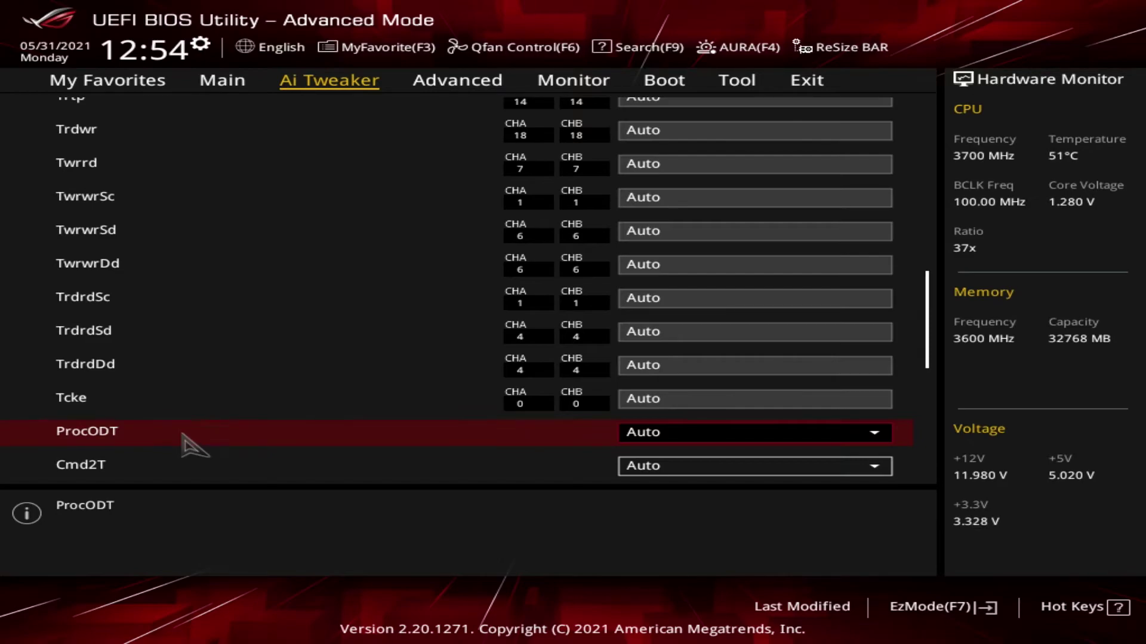
# - Reveal Tcke, ProcODT, Gear Down Mode and RttPark down to MemAddrCmdSetup, all Auto
pyautogui.scroll(-3)
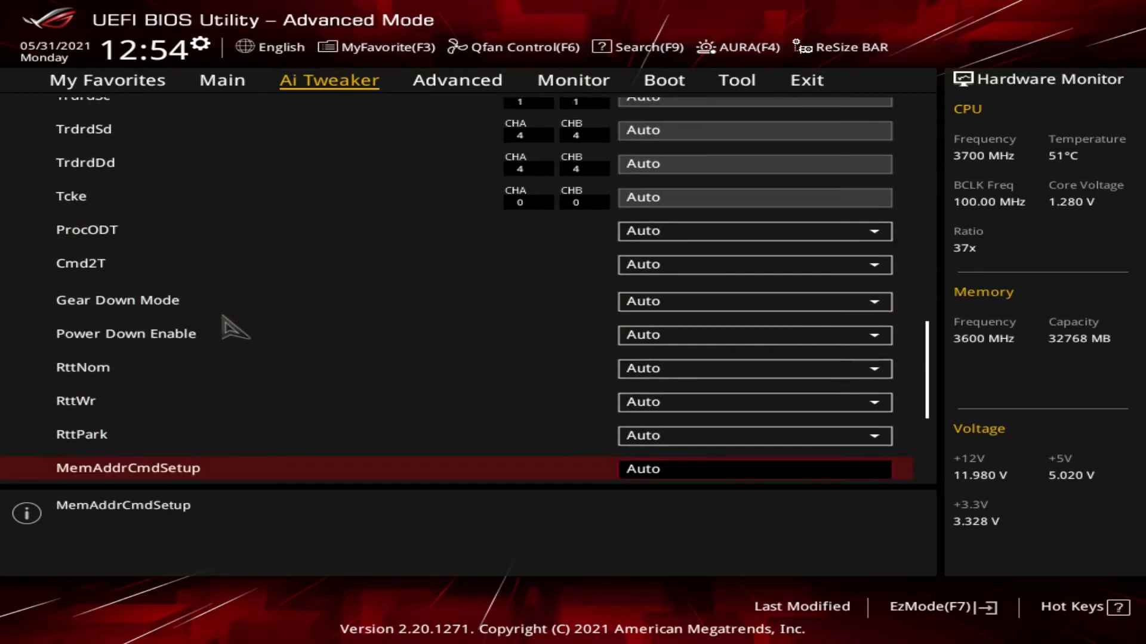
pyautogui.moveTo(173, 266)
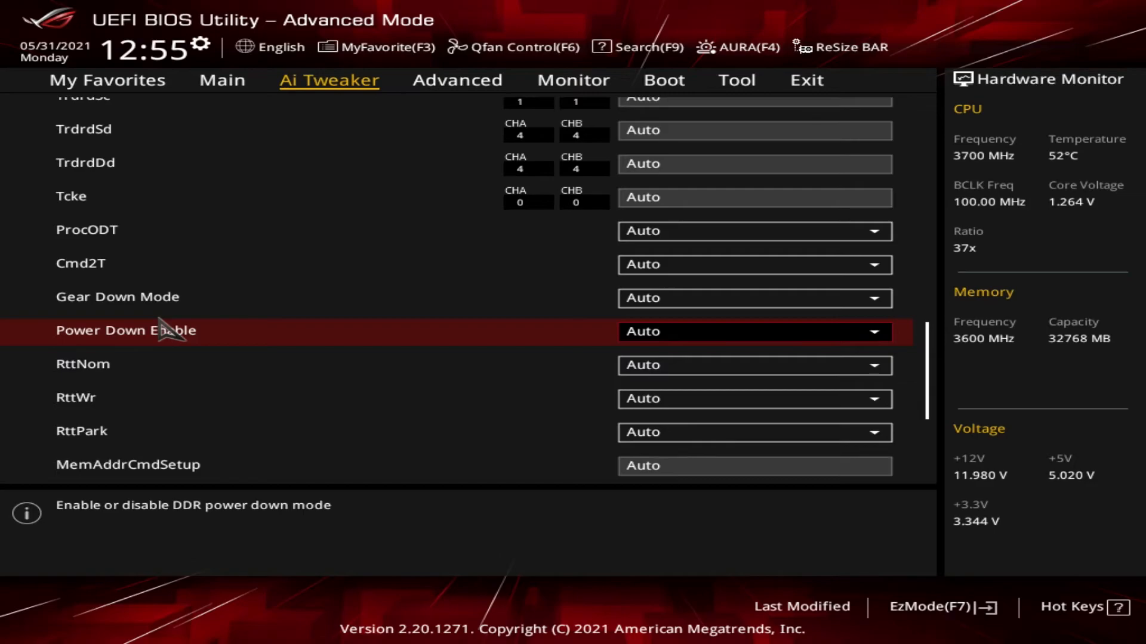
pyautogui.moveTo(217, 390)
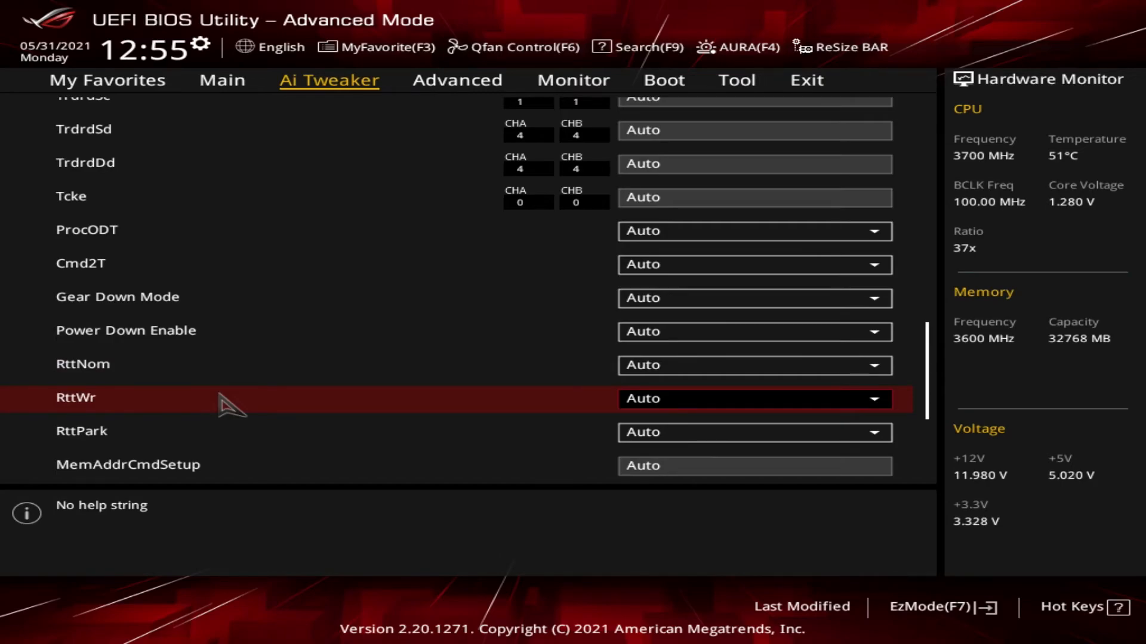
pyautogui.moveTo(236, 415)
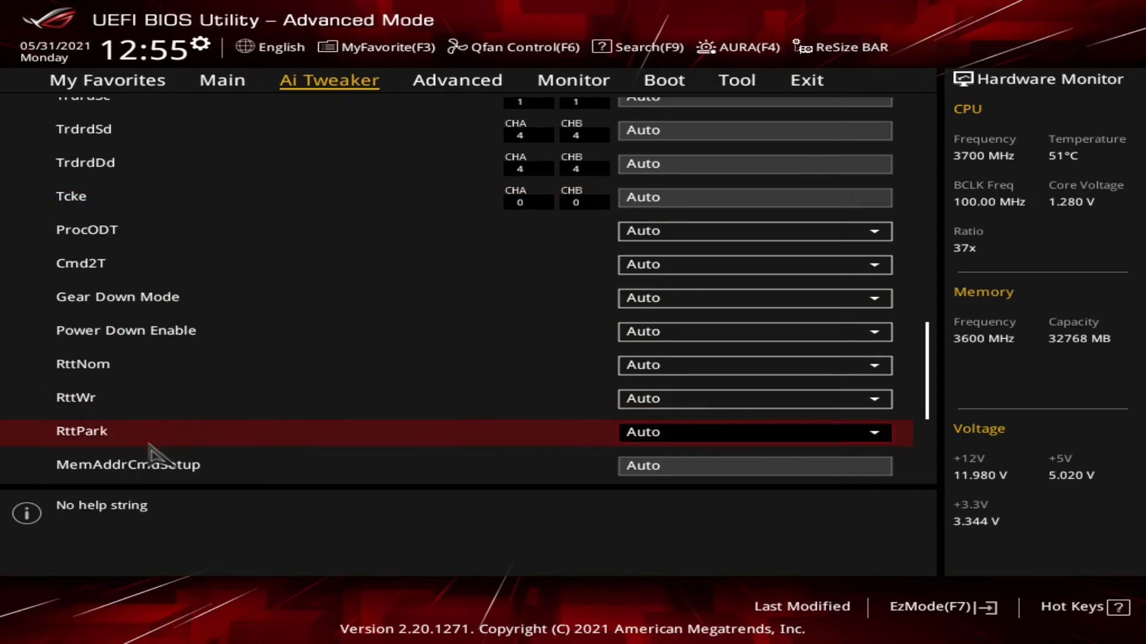
# - Reveal the drive-strength settings down to Mem Over Clock Fail Count, MemCsOdtSetup highlighted
pyautogui.scroll(-3)
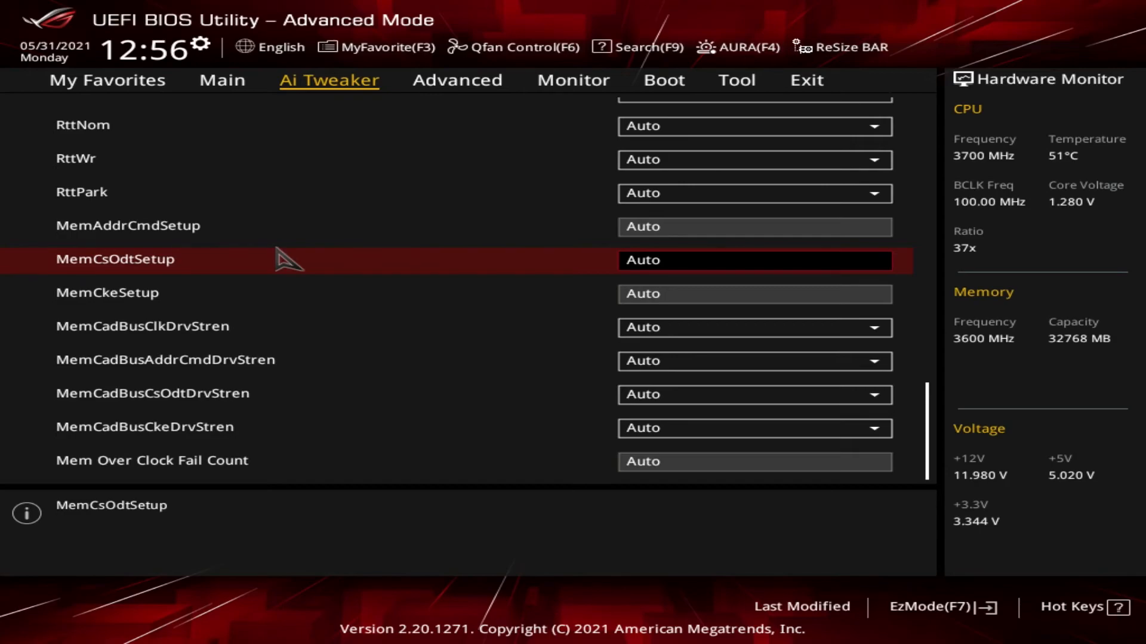
pyautogui.moveTo(256, 301)
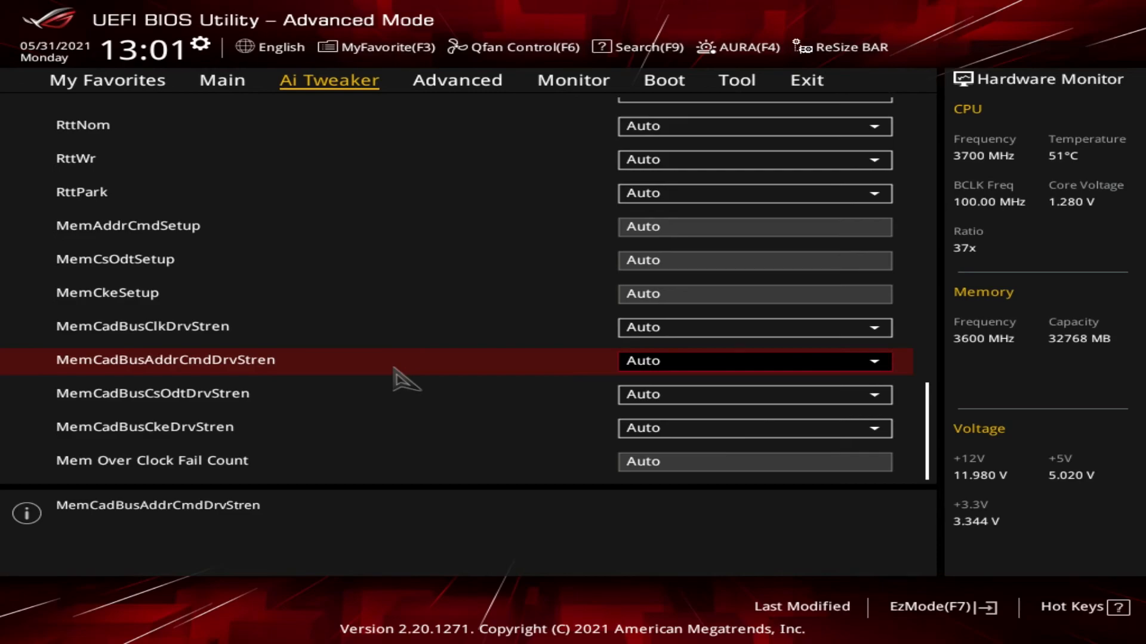
pyautogui.moveTo(383, 388)
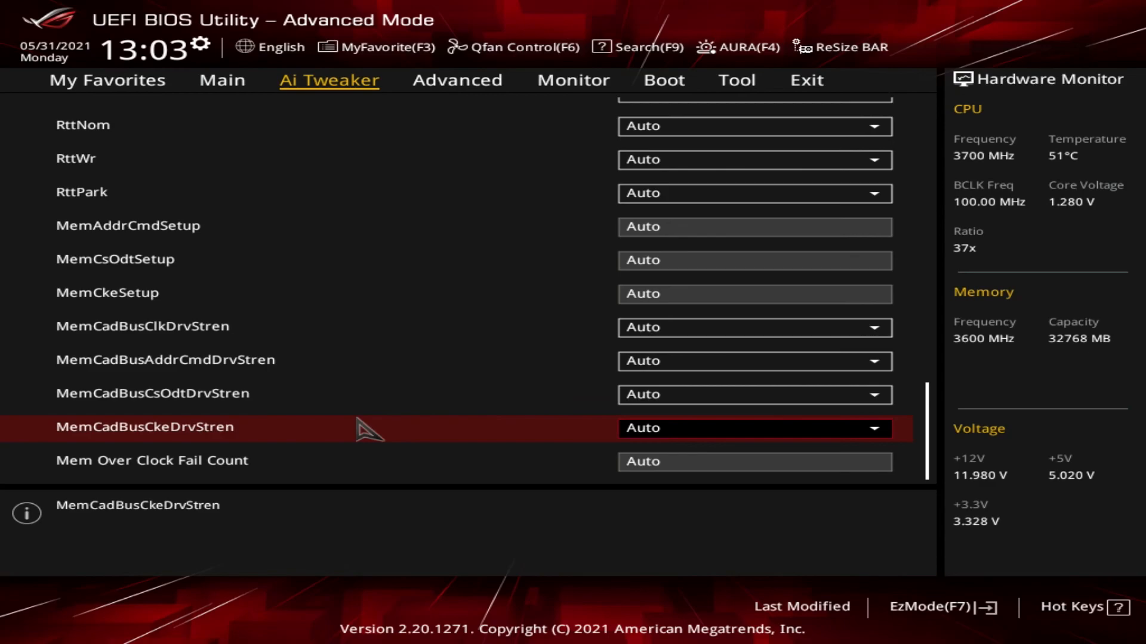
pyautogui.moveTo(301, 456)
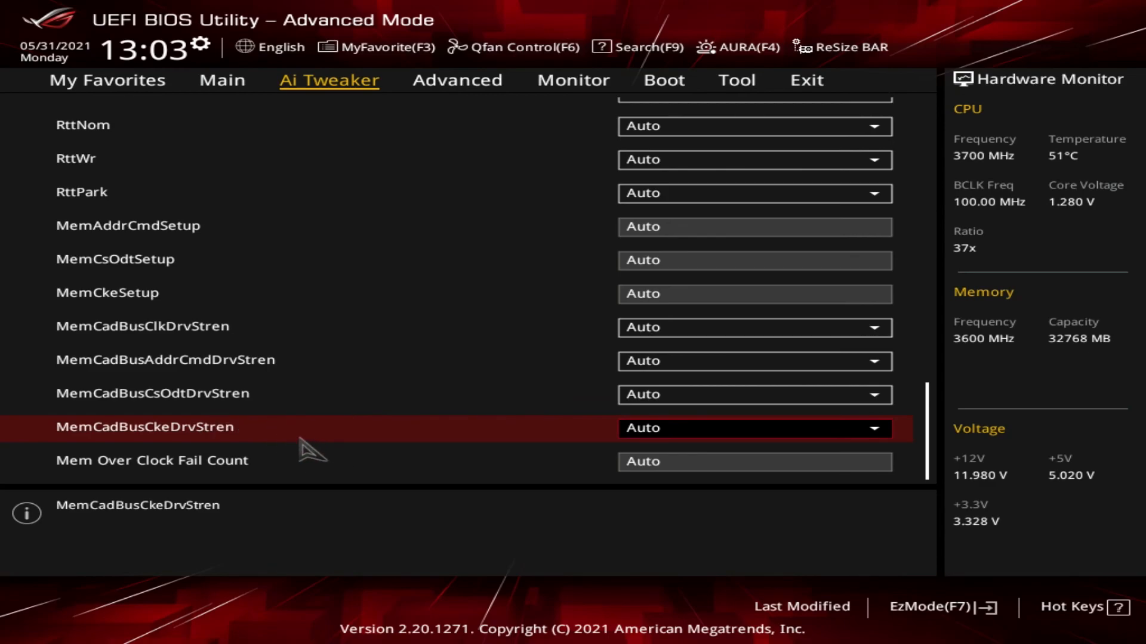